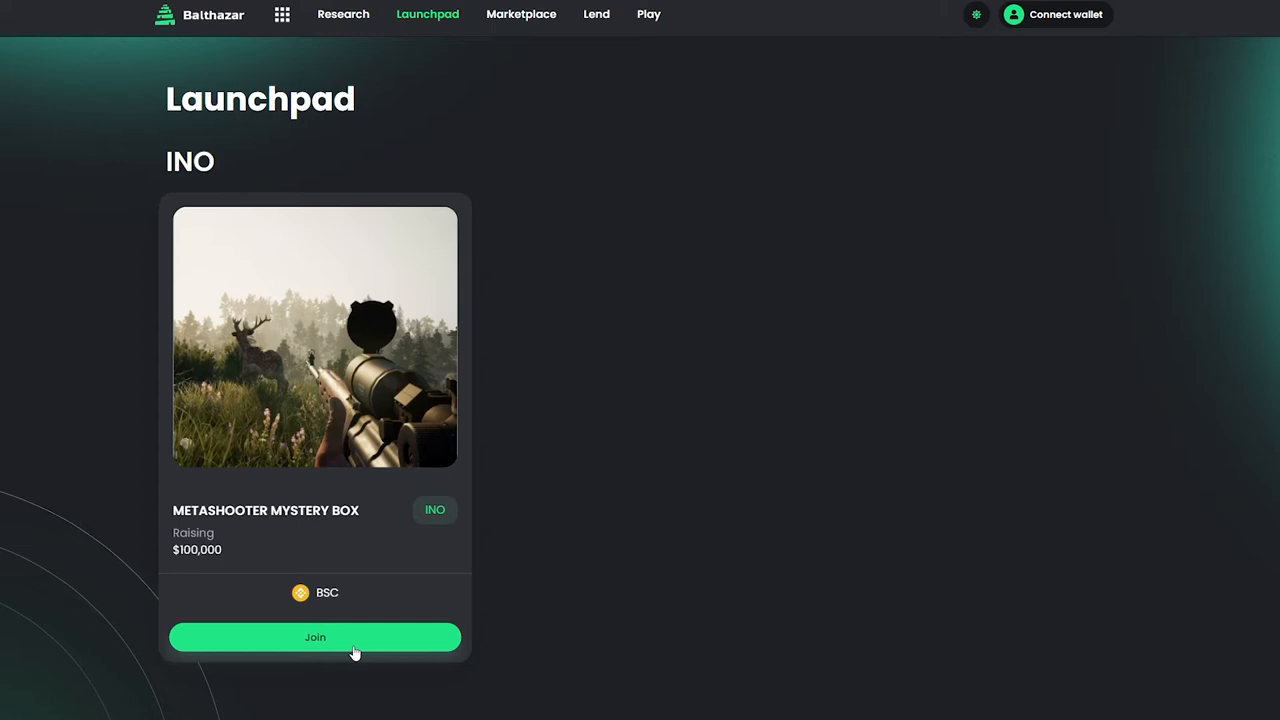
Join the MetaShooter Mystery Box INO from the Launchpad page
click(316, 636)
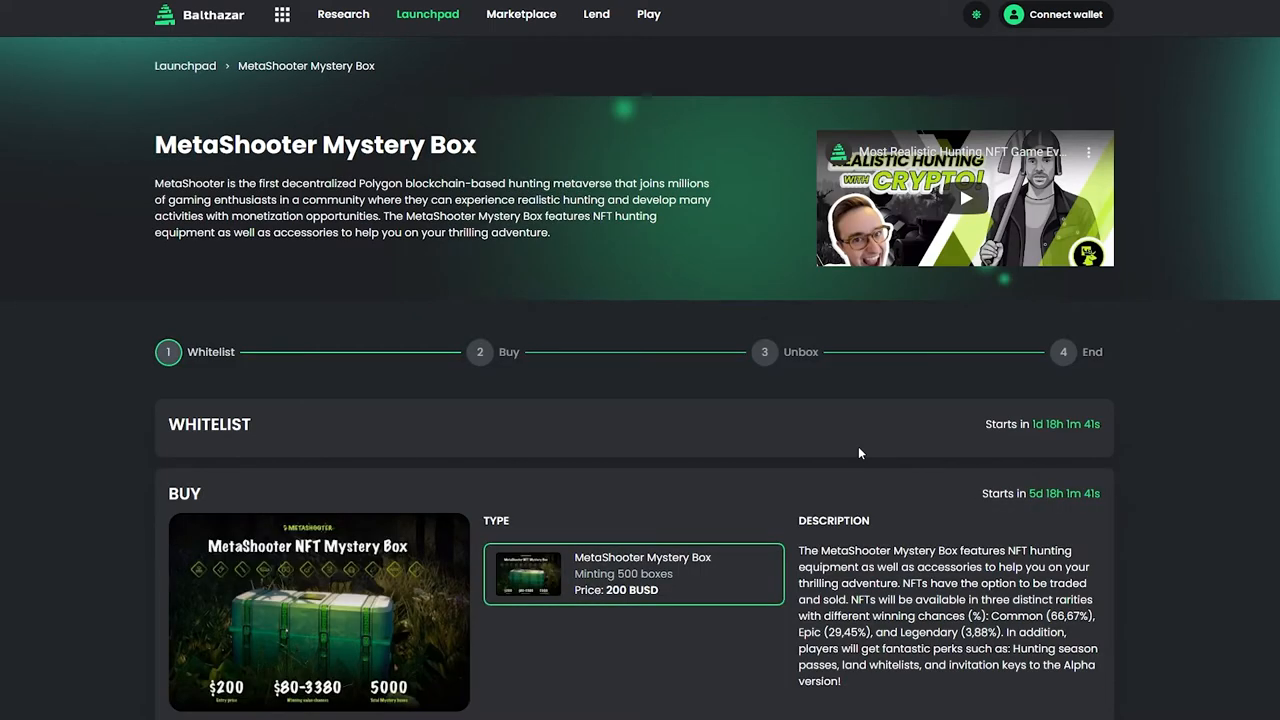
Scroll past the Whitelist, Buy and Unbox stages to the land whitelist box contents
scroll(down, 3)
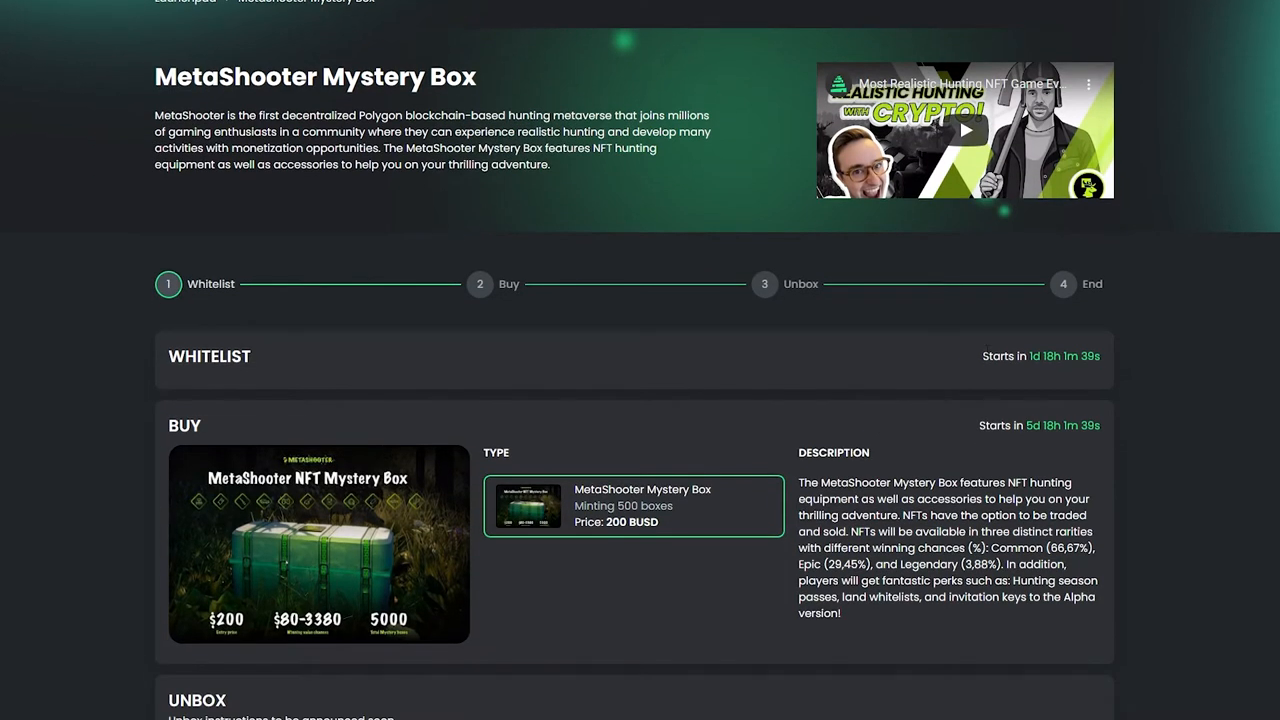
scroll(down, 3)
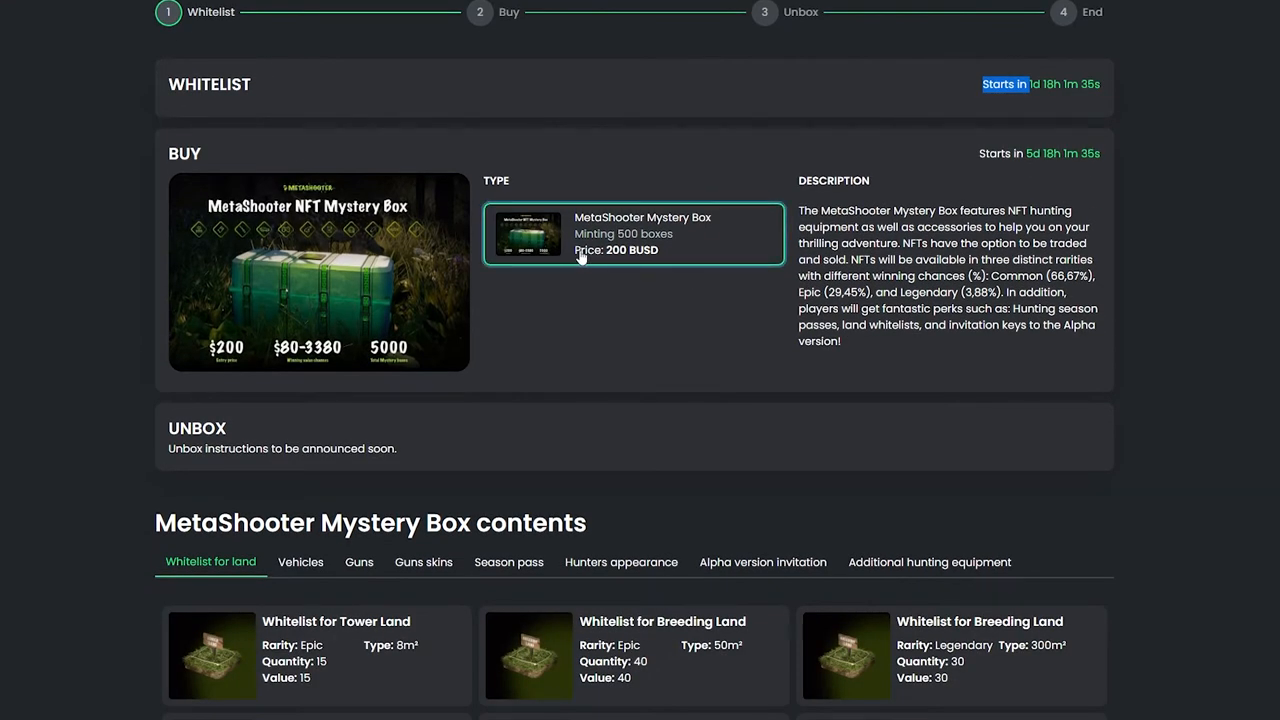
scroll(down, 3)
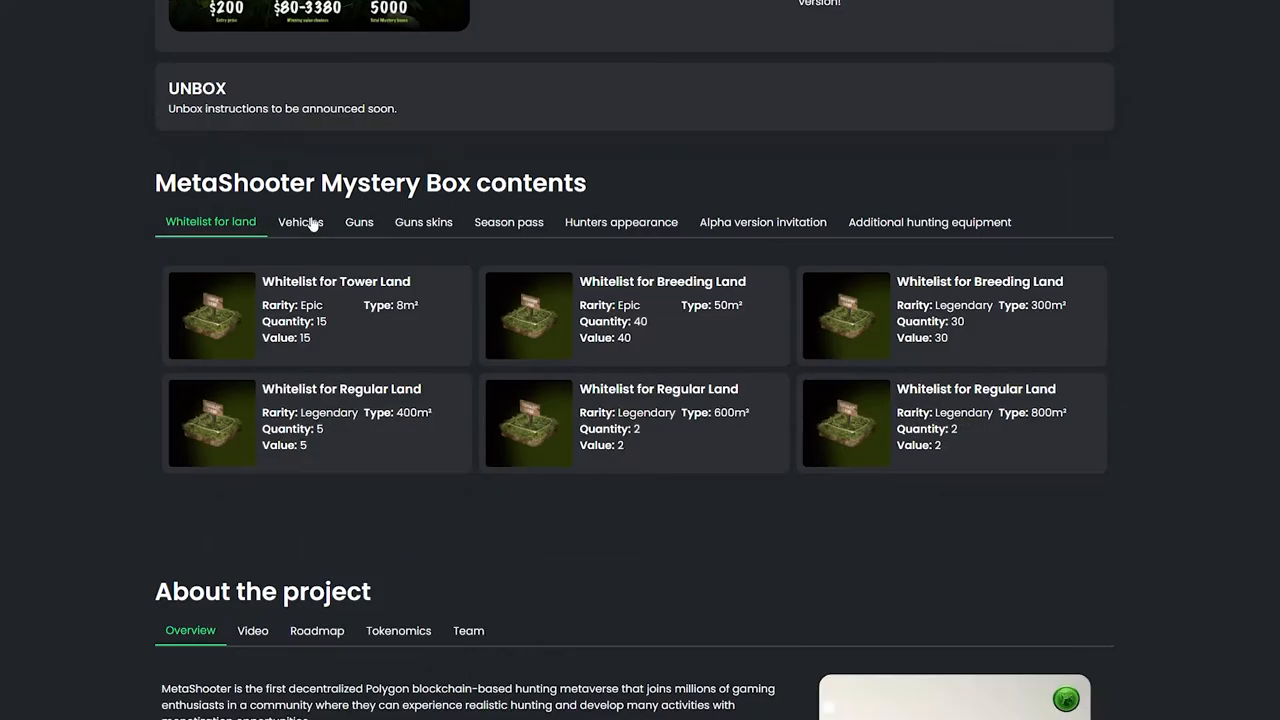
Browse the Guns skins, Hunters appearance and Alpha version invitation contents, then reach About the project
click(424, 222)
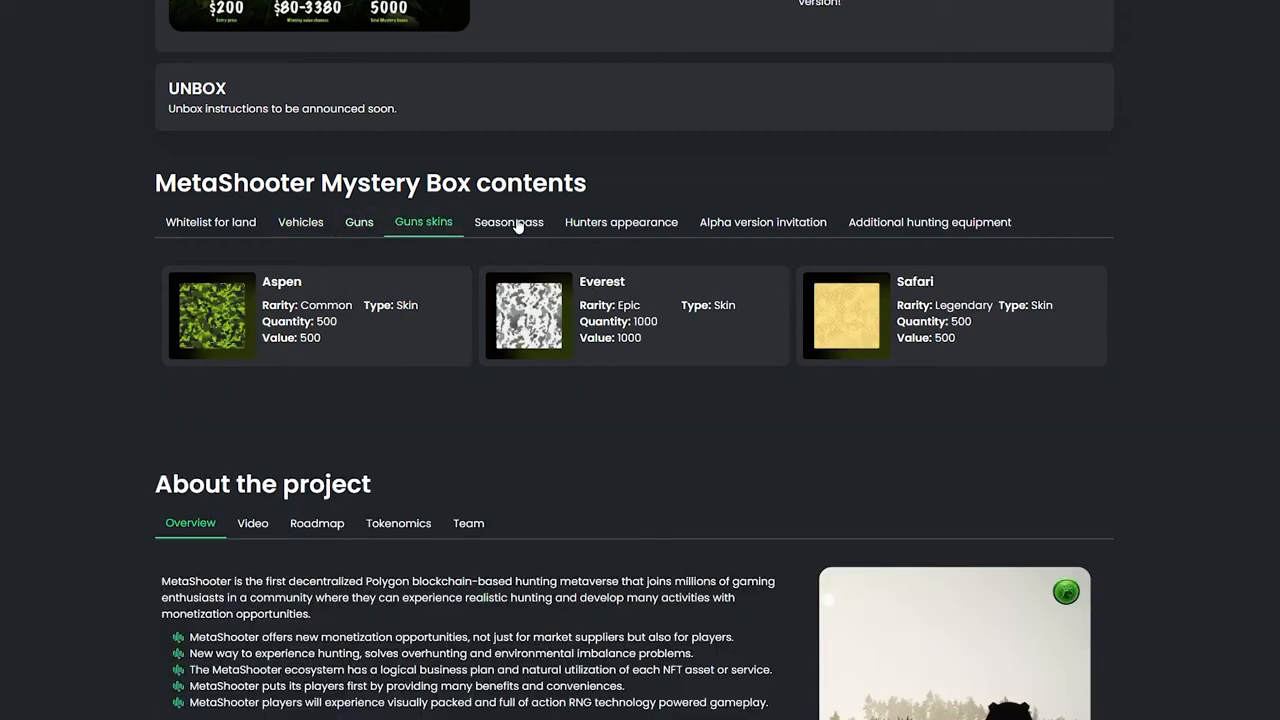
click(620, 222)
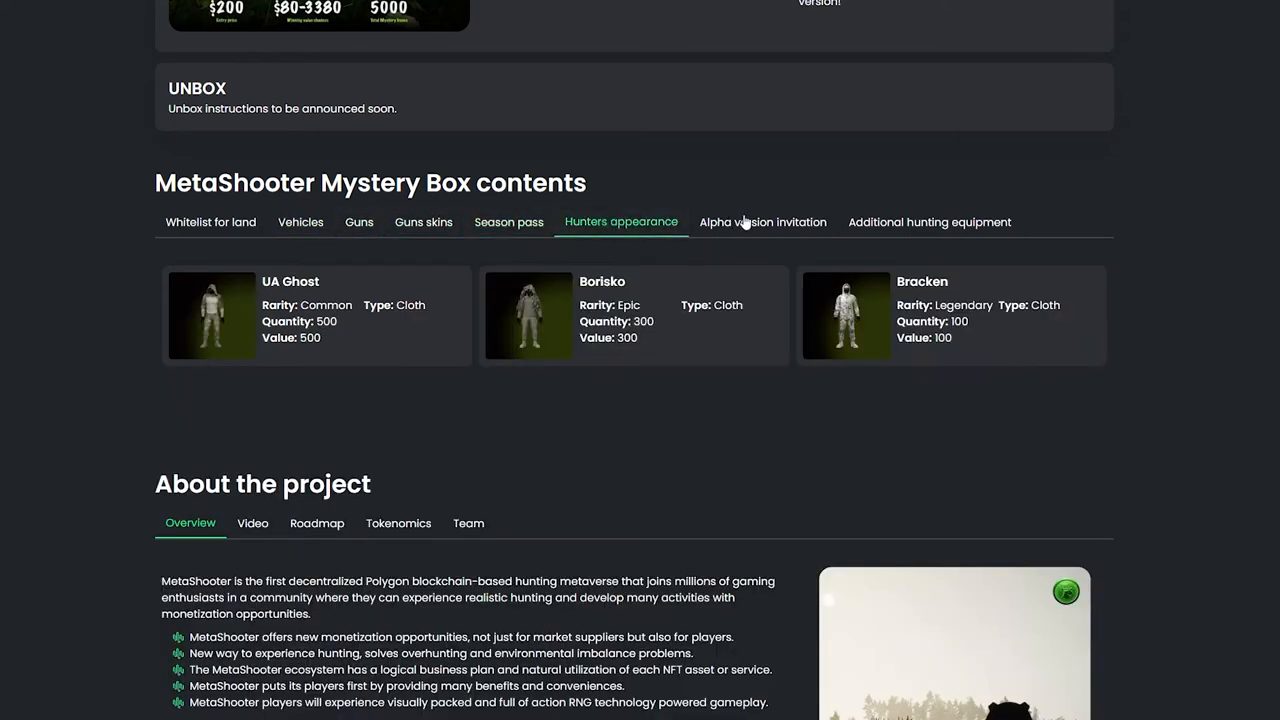
click(764, 222)
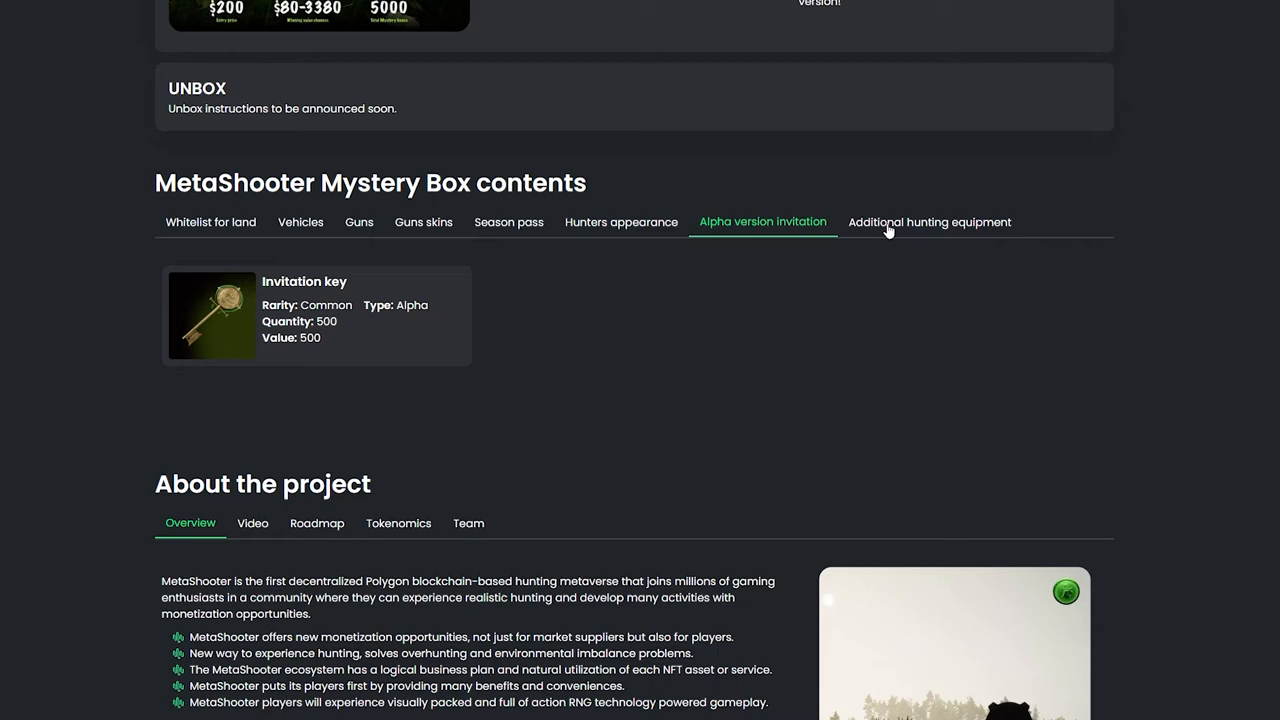
scroll(down, 3)
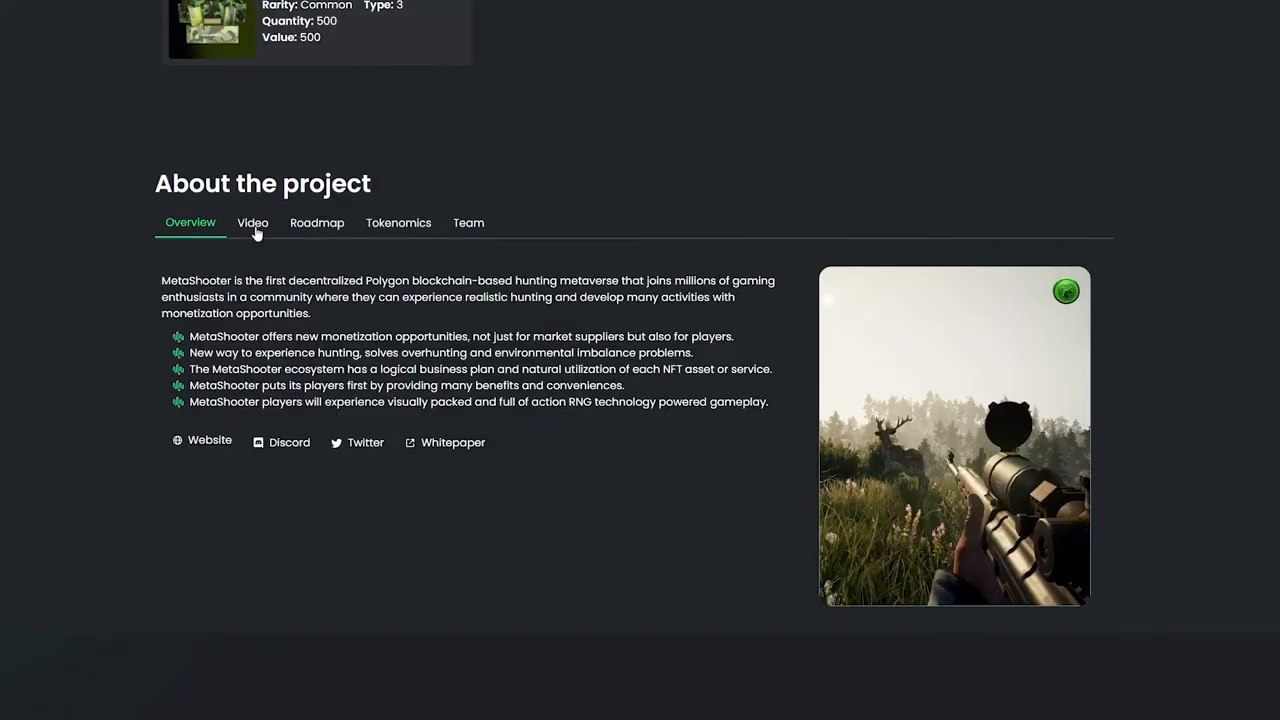
View the project's Video, Roadmap and Tokenomics sections under About the project
click(252, 222)
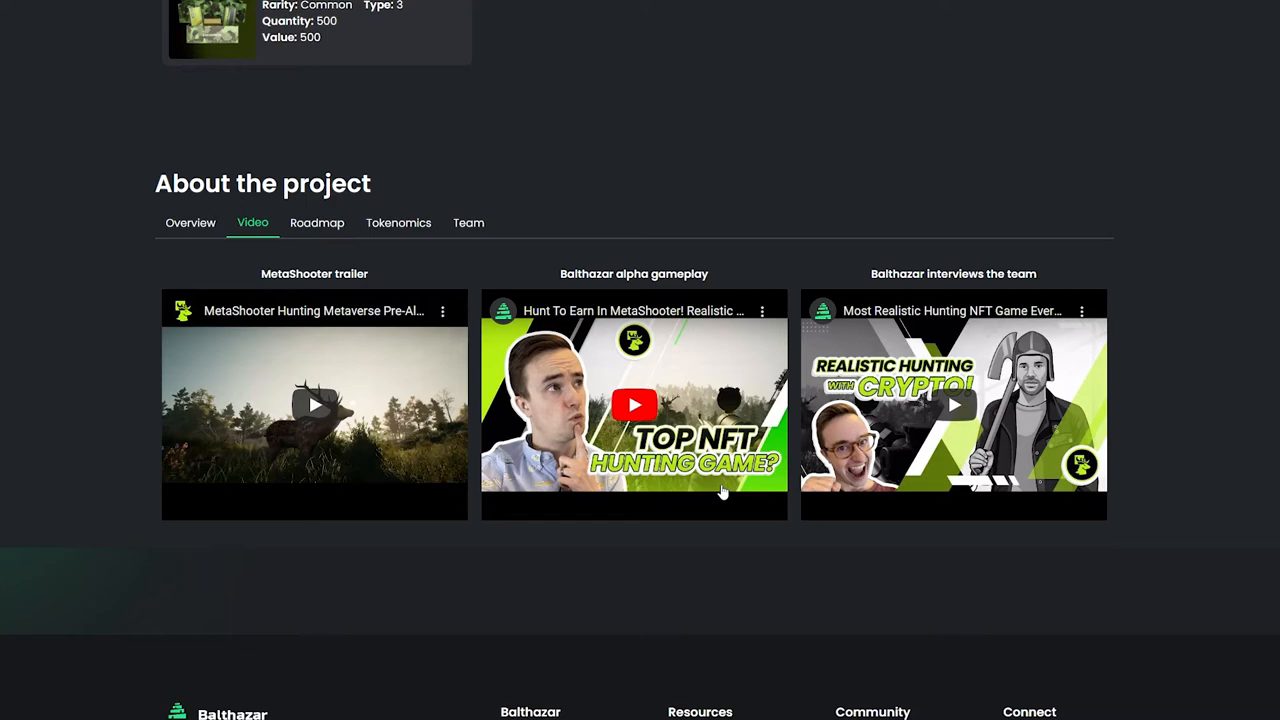
click(316, 222)
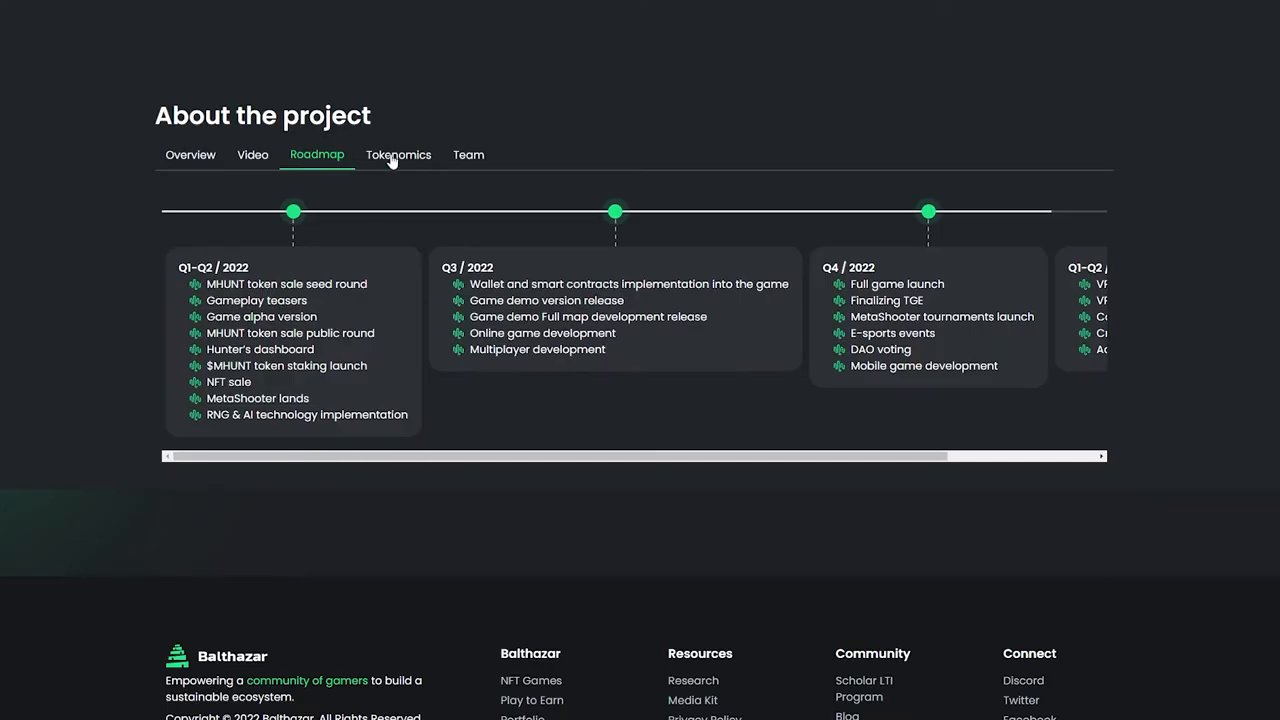
click(468, 156)
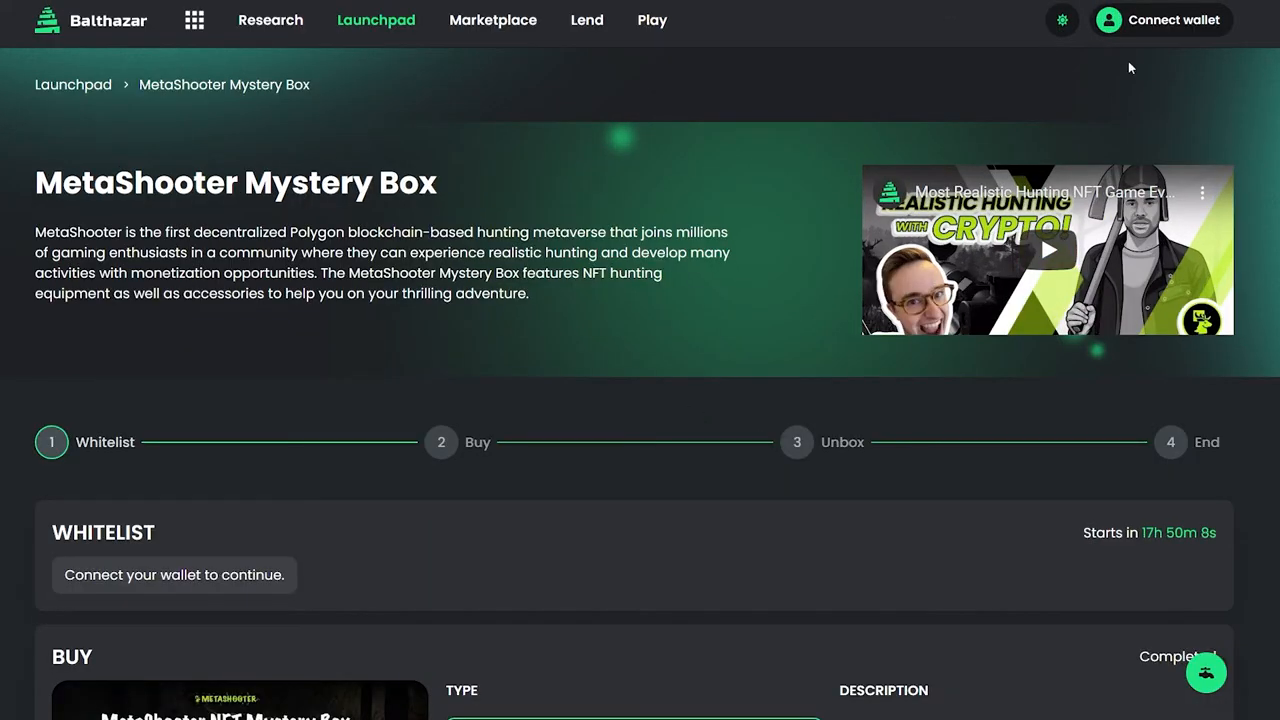
mouse_move(1138, 32)
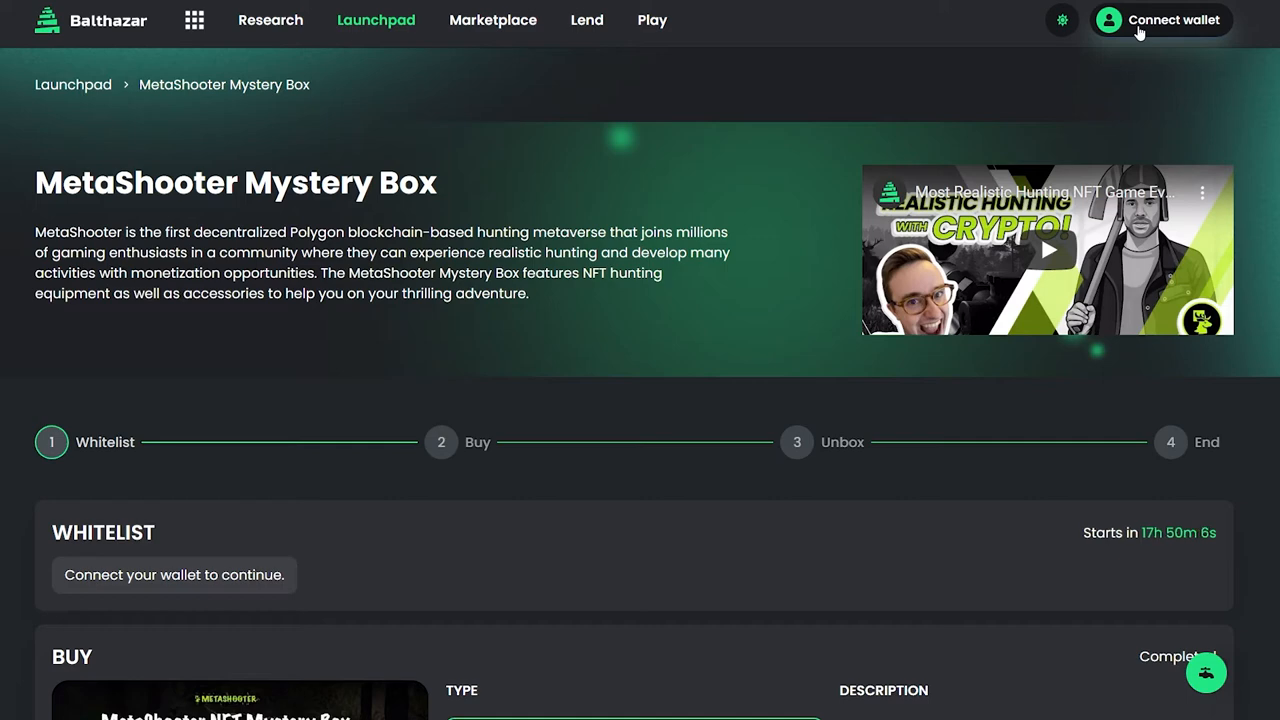
Connect the wallet, sign the MetaMask request and show the Profile page at Tier 1
click(1160, 20)
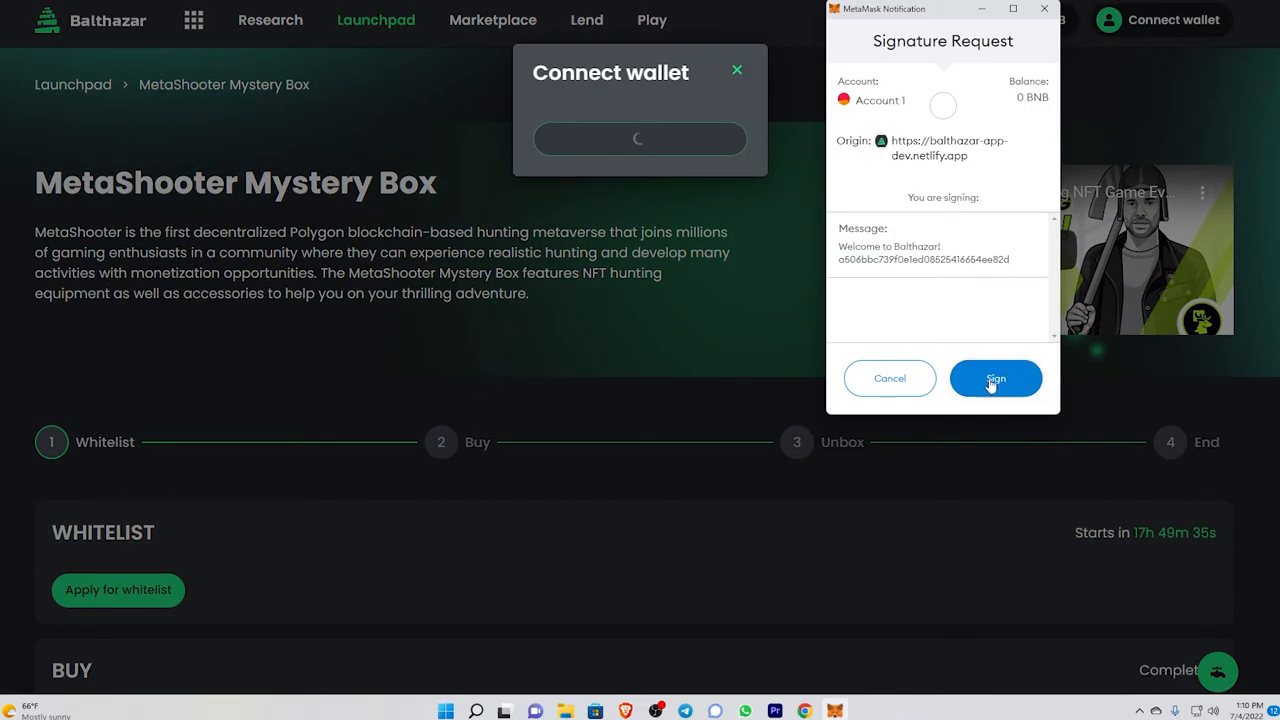
click(996, 378)
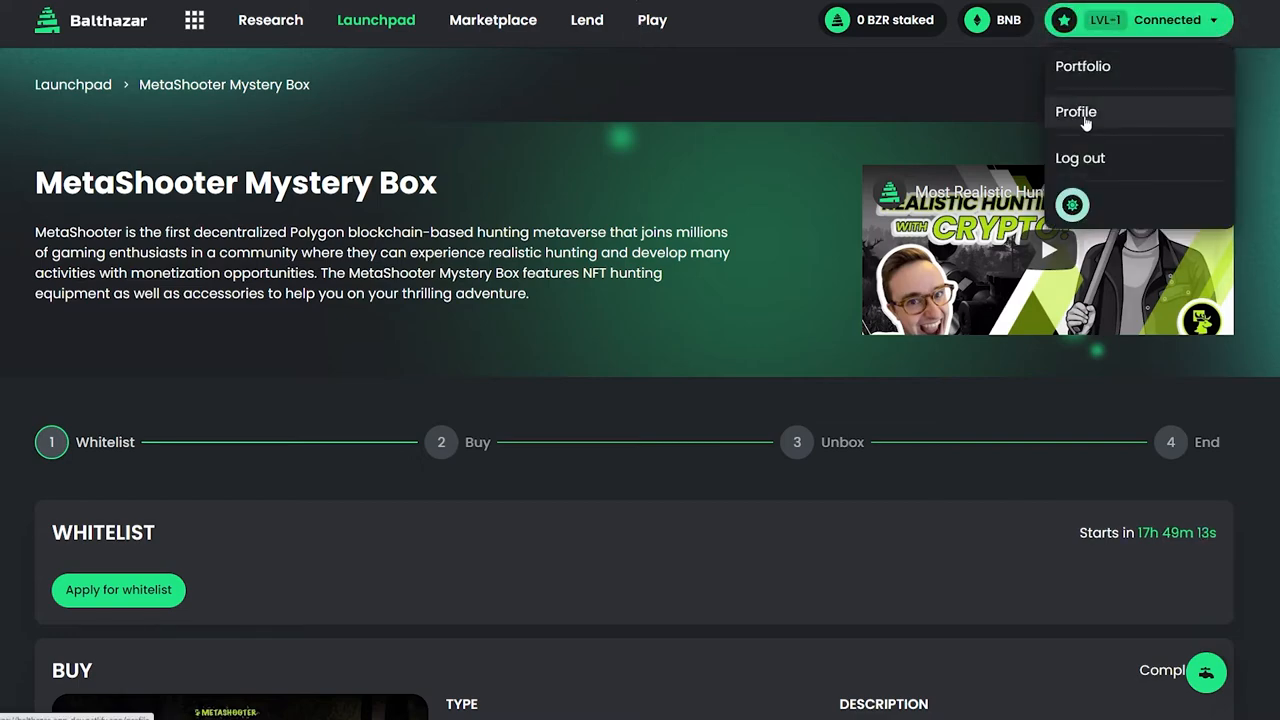
click(1076, 112)
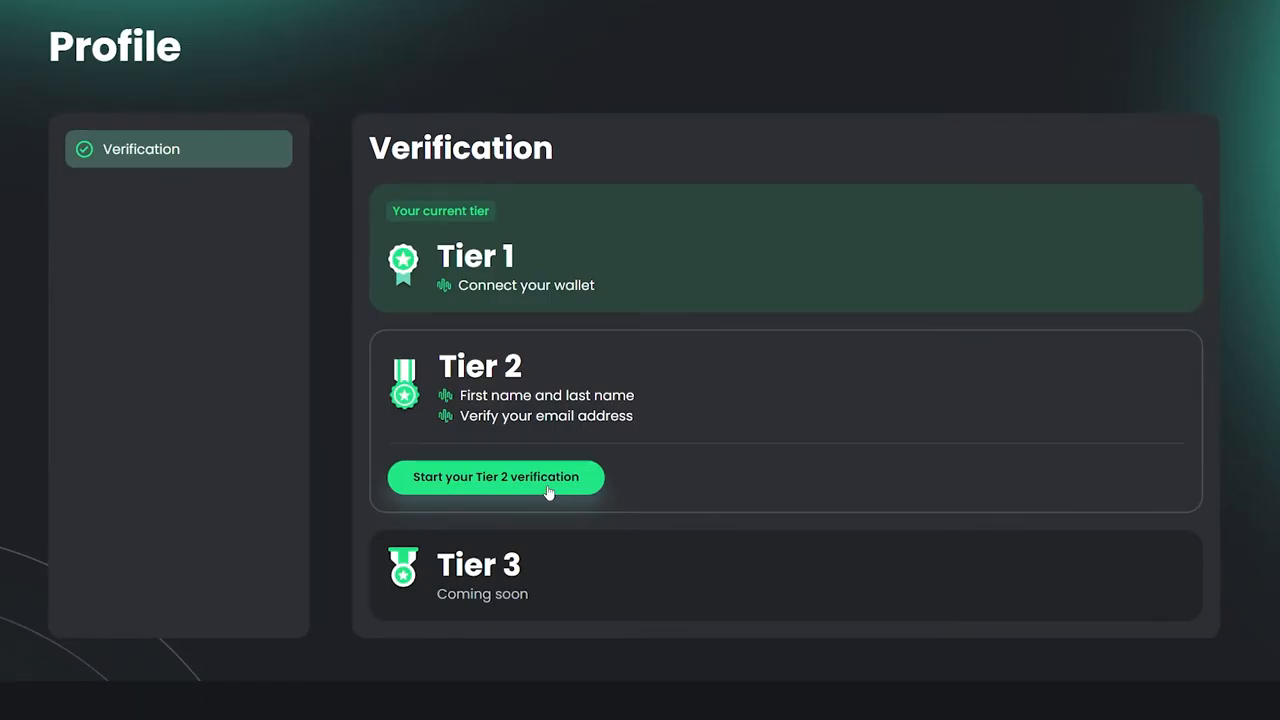
Complete Tier 2 verification and apply for the MetaShooter whitelist, box priced at 200 BUSD
click(496, 476)
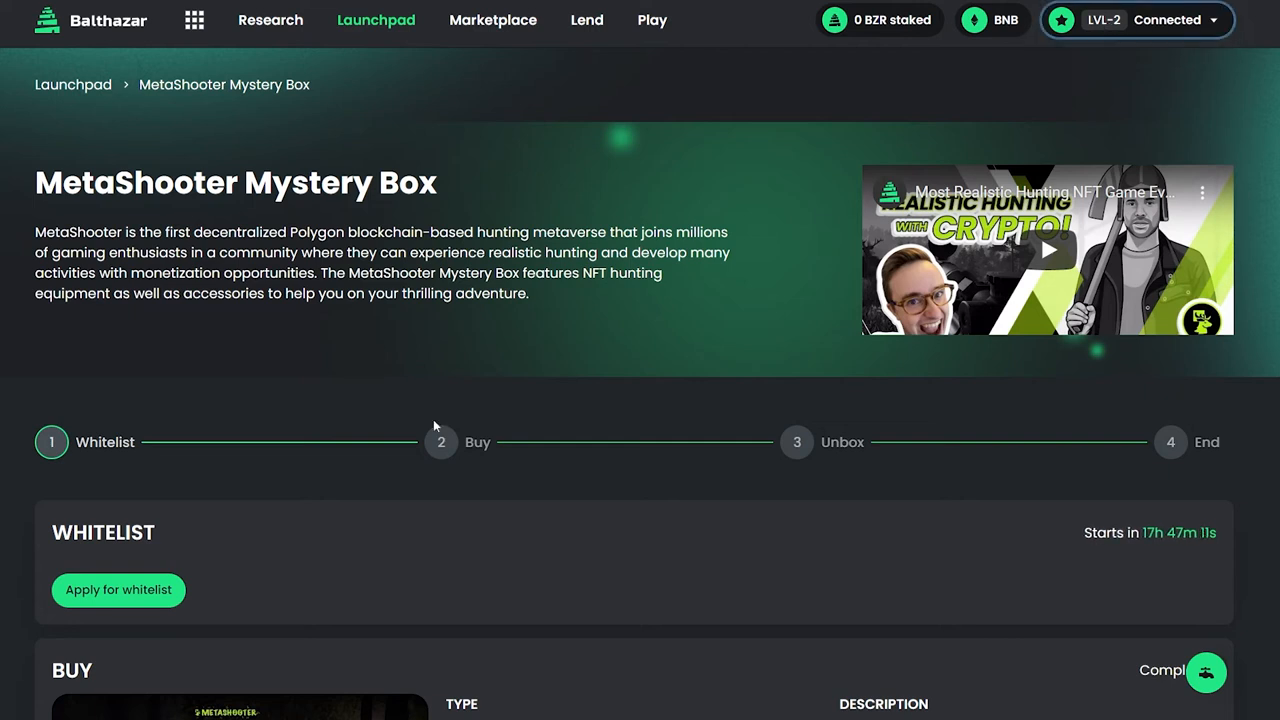
click(118, 590)
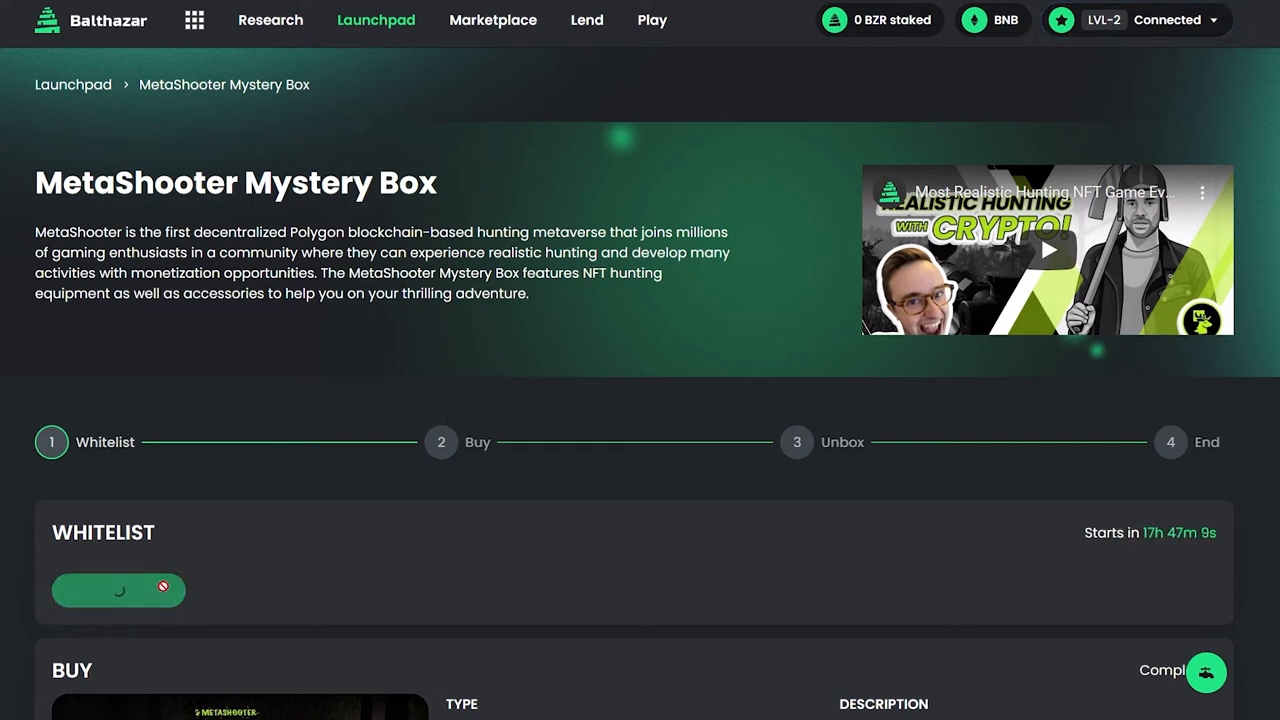
scroll(down, 3)
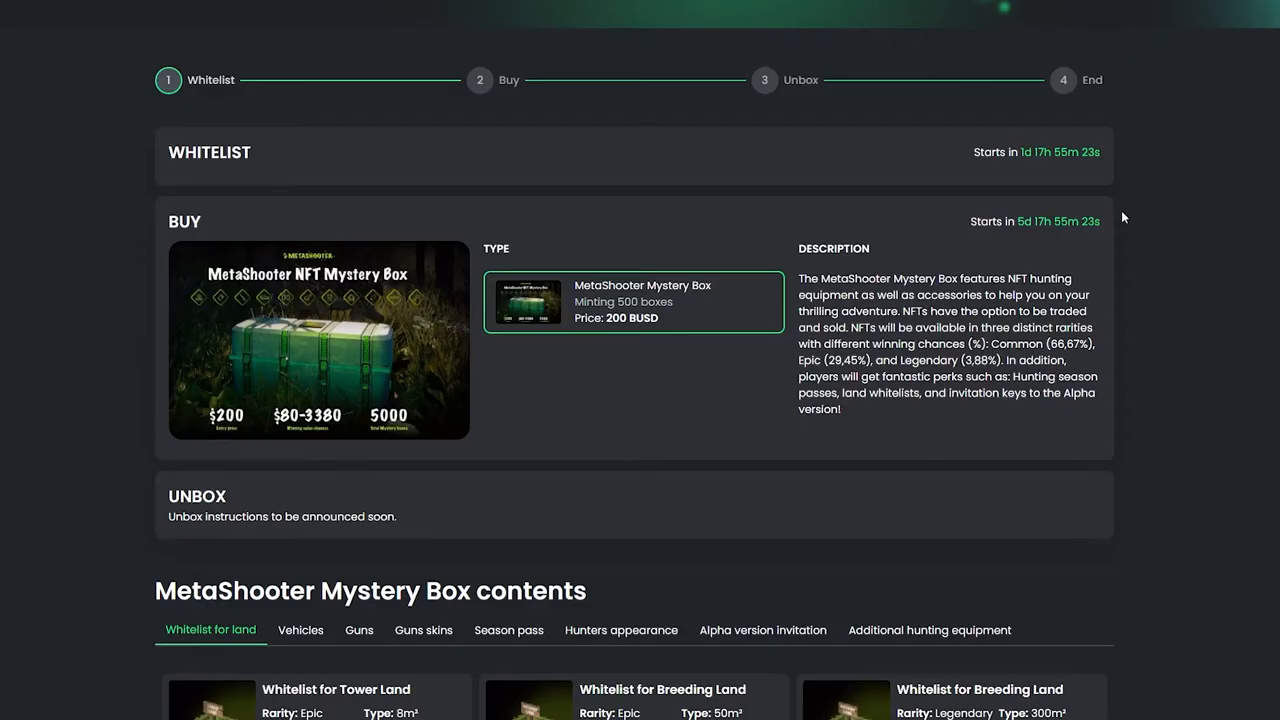